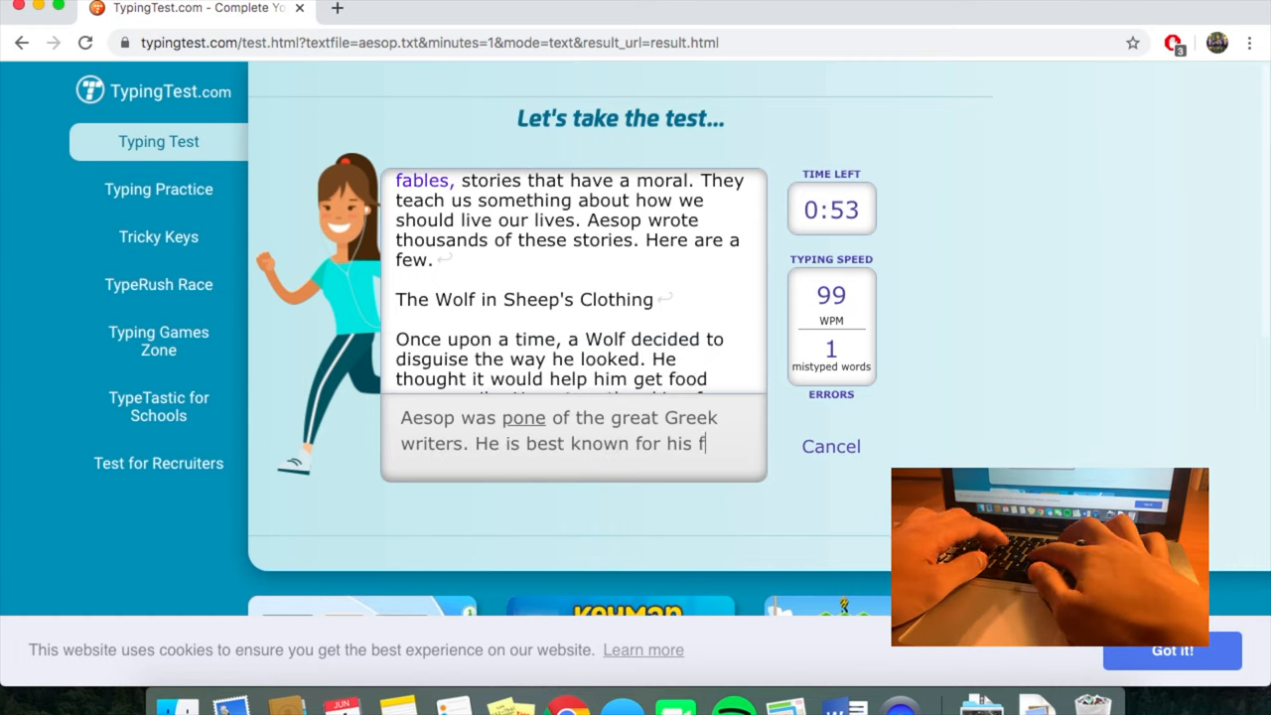
Type the Aesop passage from 'fables, stories that have a moral' through 'Aesop wrote thousands'.
text(ables, storie)
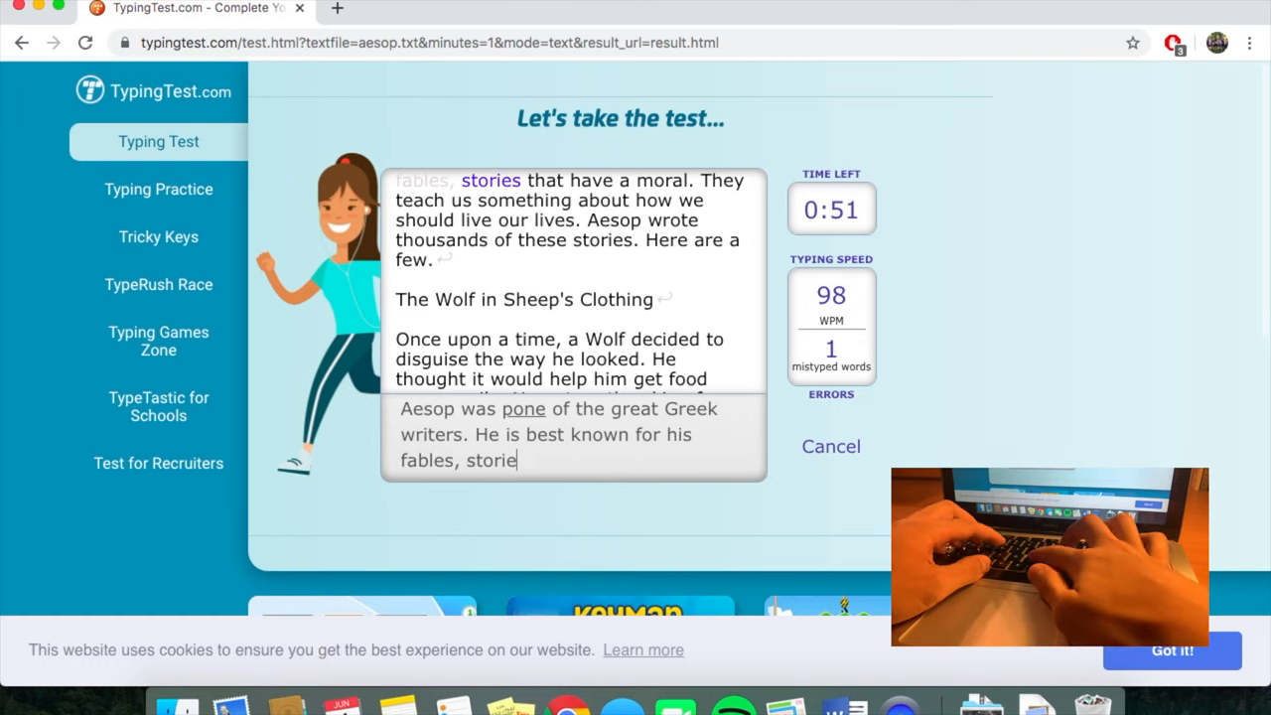
text(s that have a moral.)
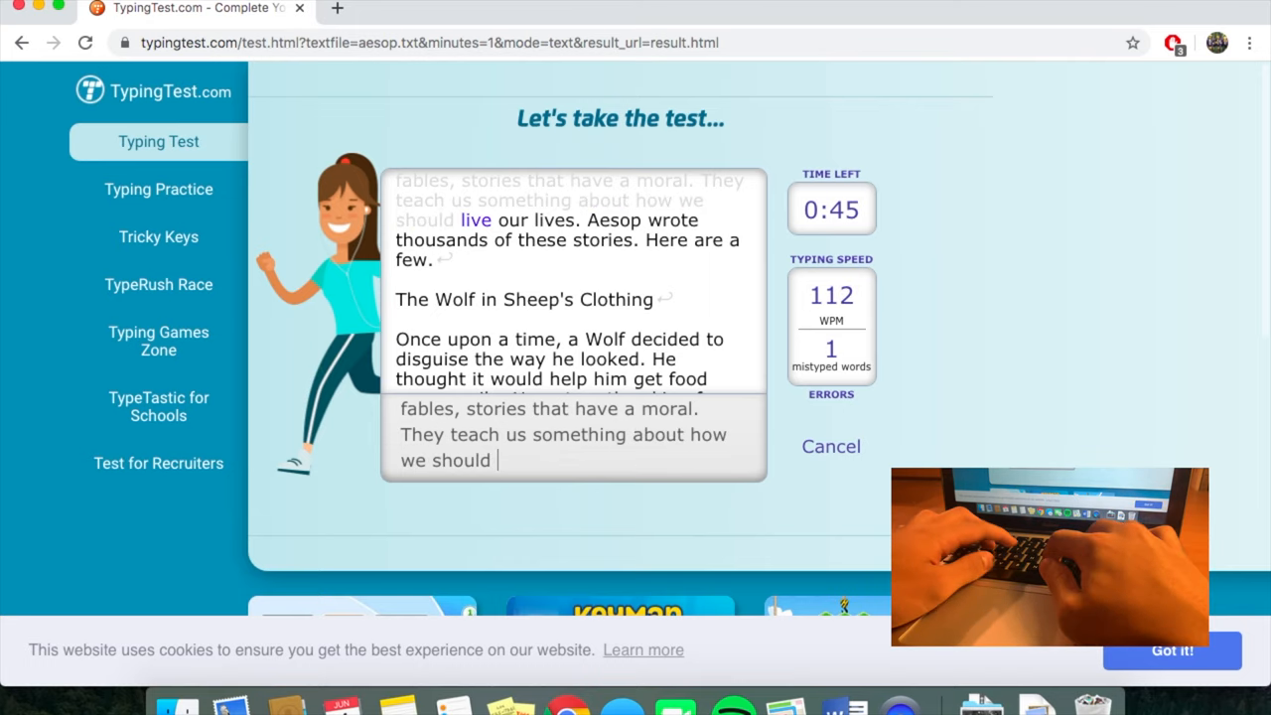
text(live our lives. aes)
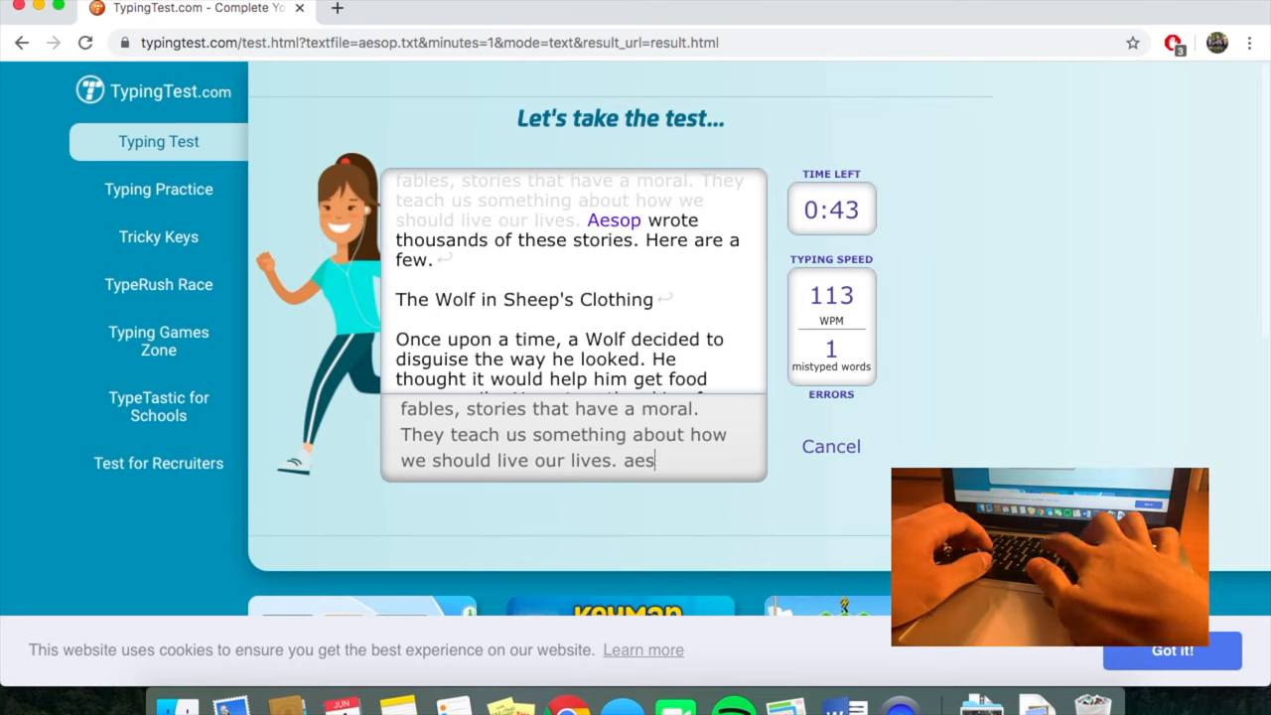
text(wrote tousa)
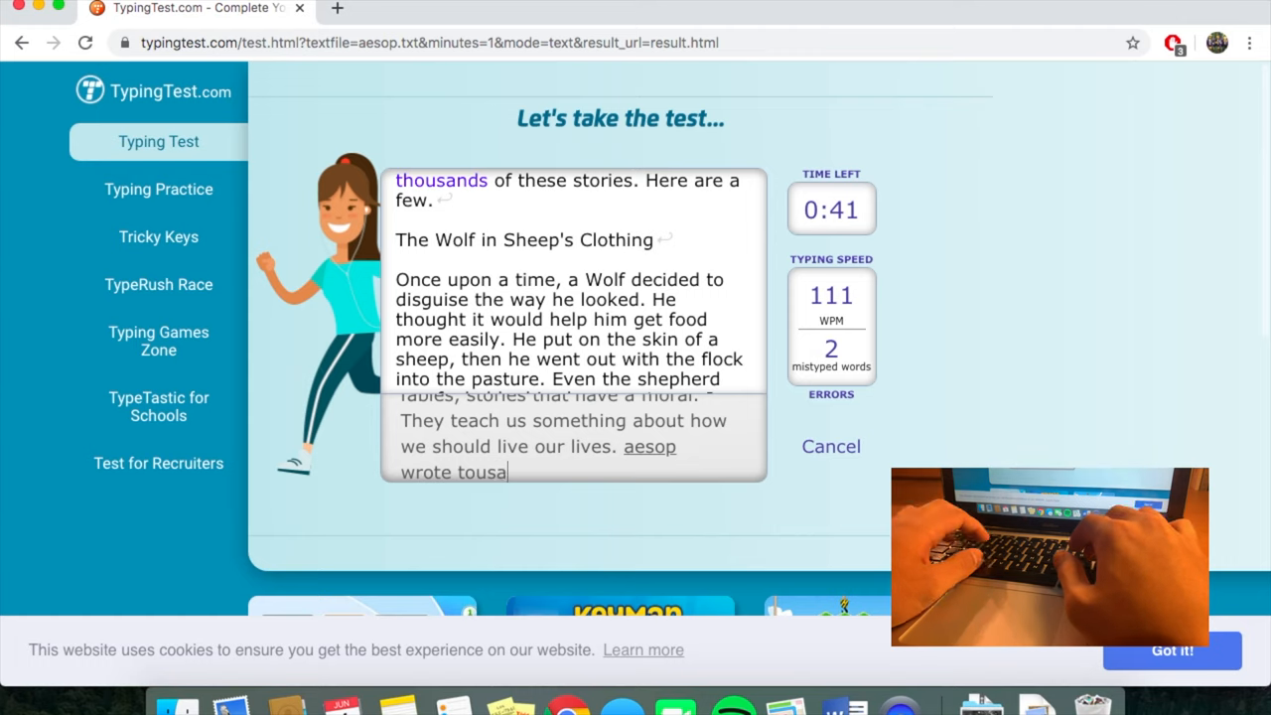
text(thousans)
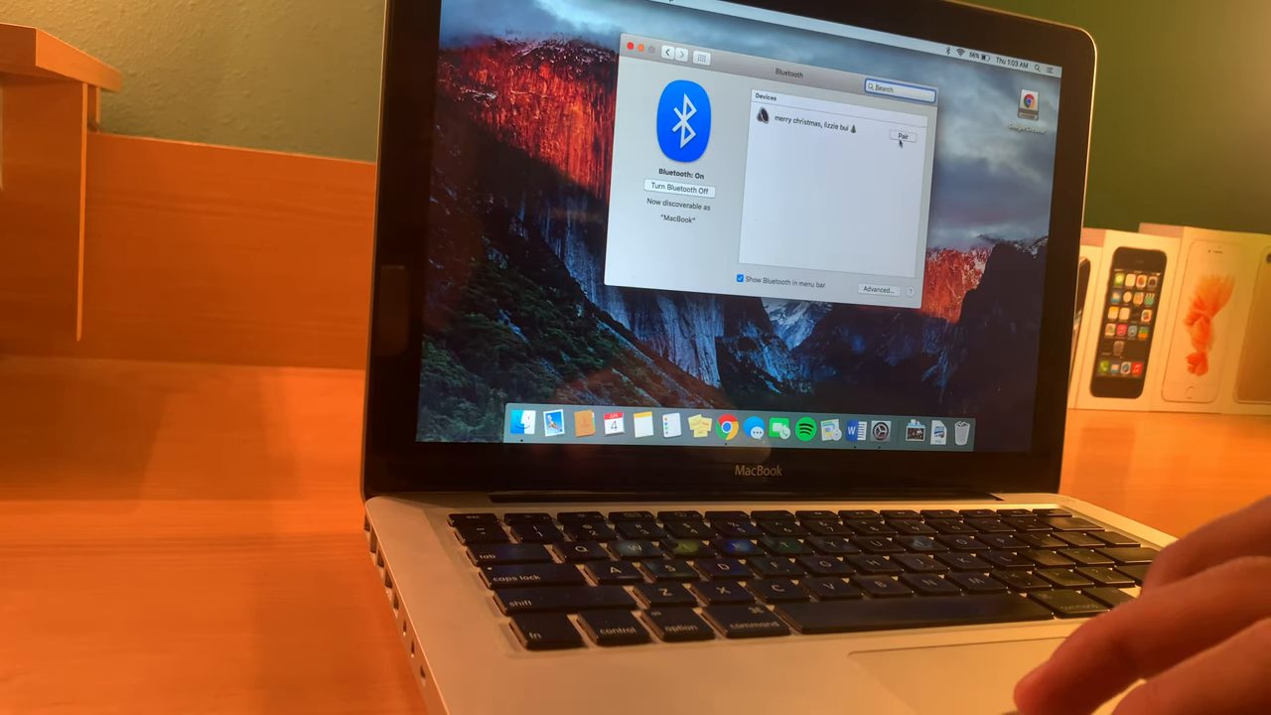
Pair the MacBook with the device listed in the Bluetooth pane.
click(903, 136)
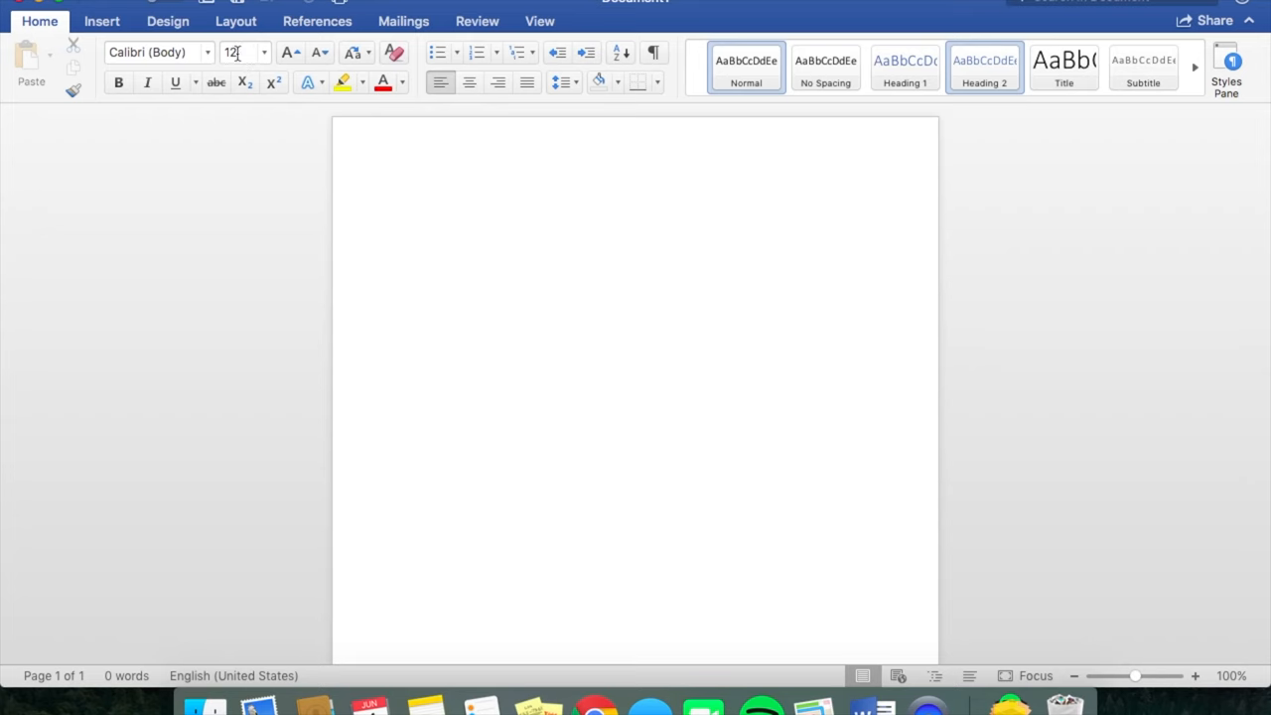
Set the font size to 26 and type 'Hello YouTube' and 'Please Sub ☺'.
text(26)
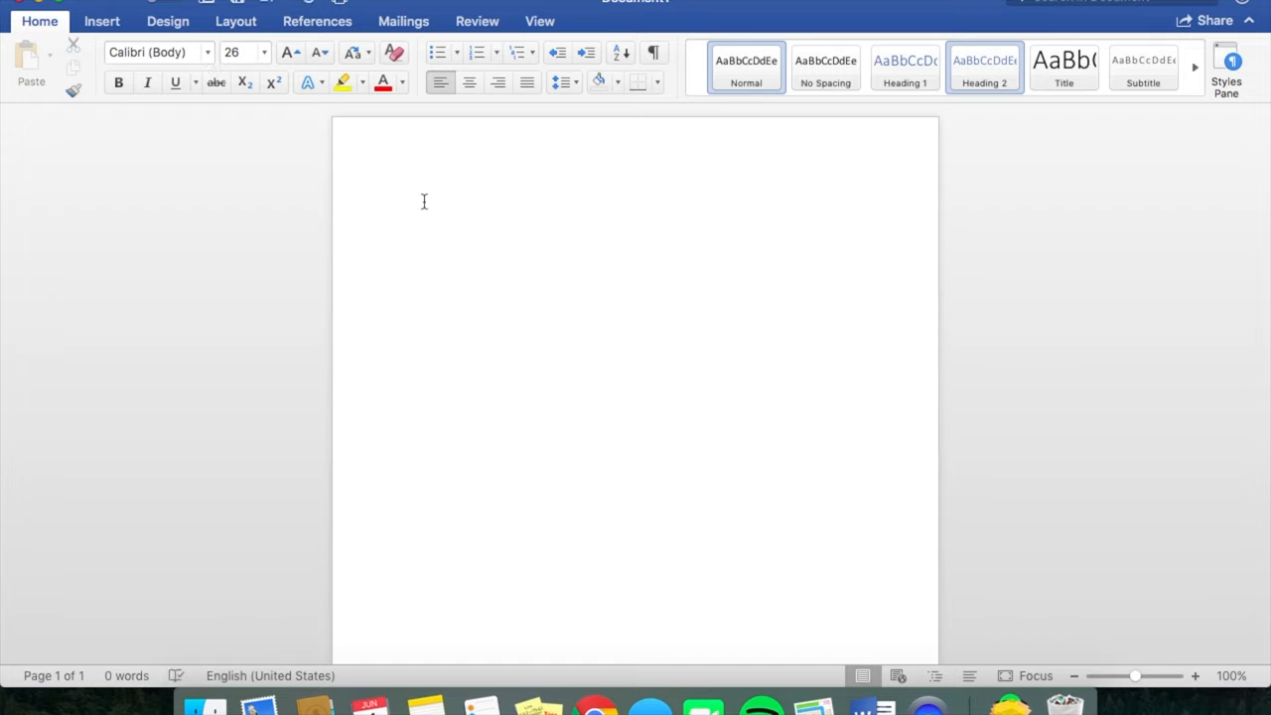
text(Hello)
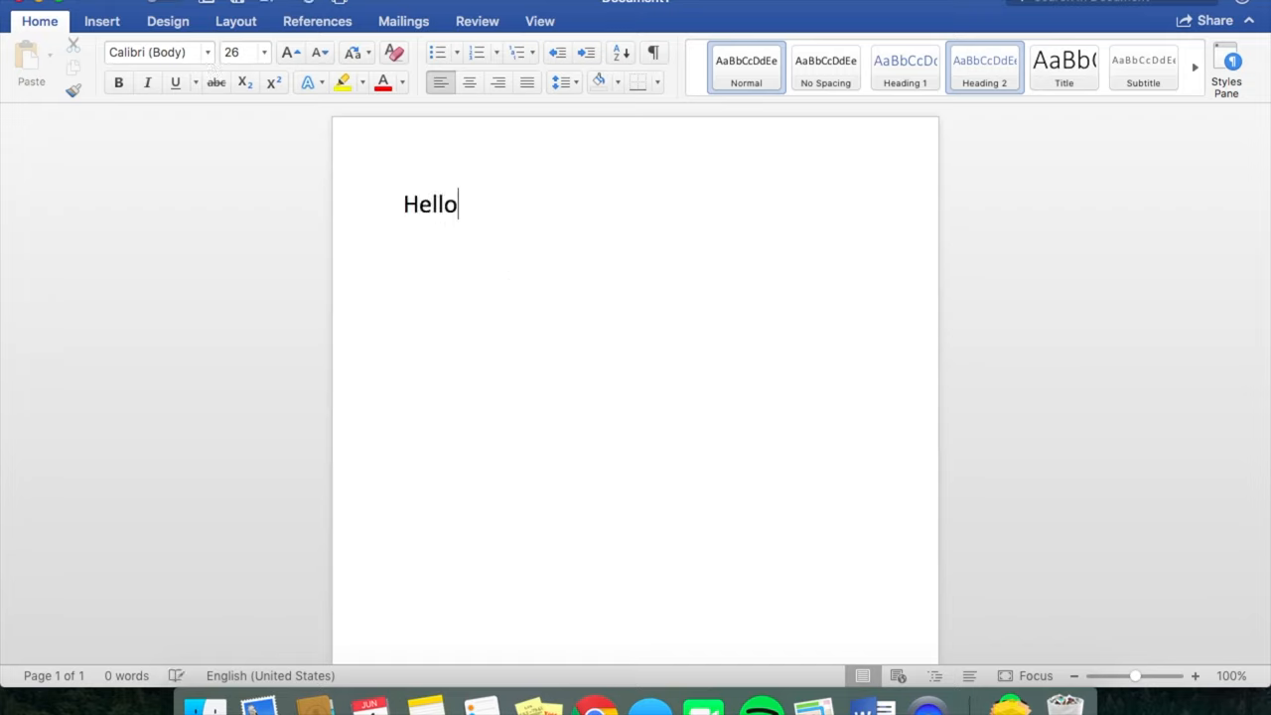
text(YouTube)
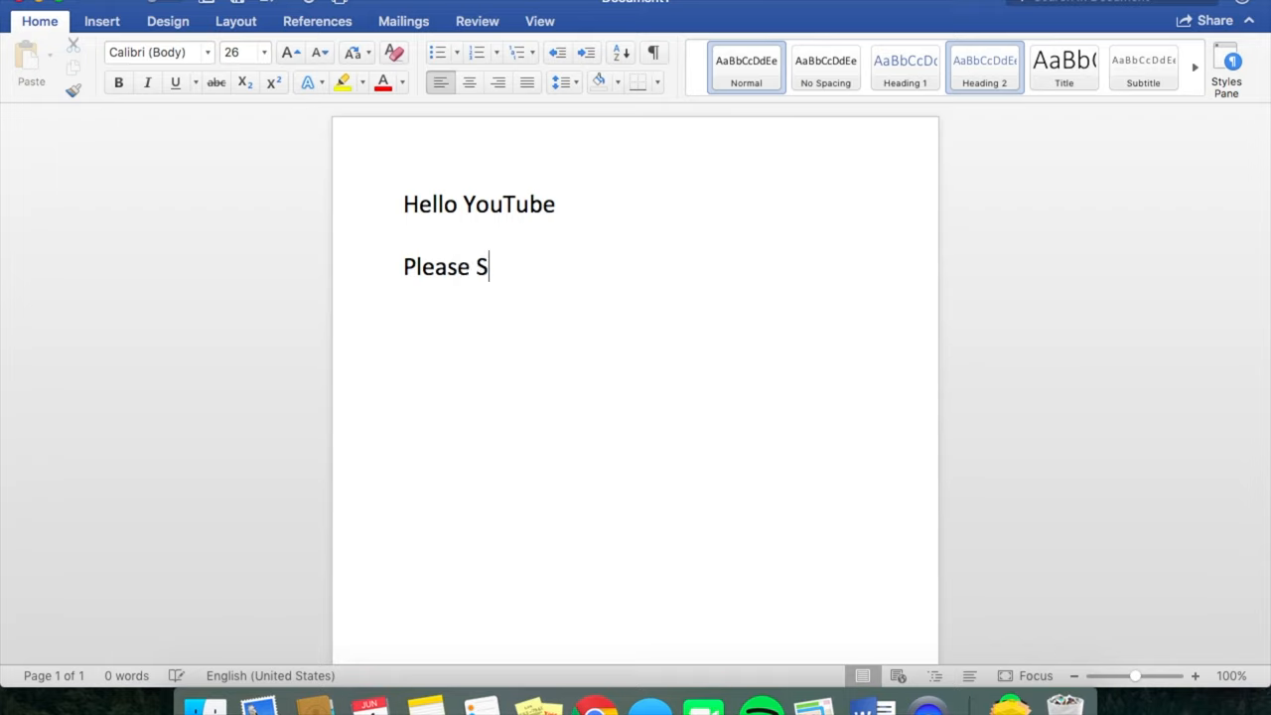
text(ub :))
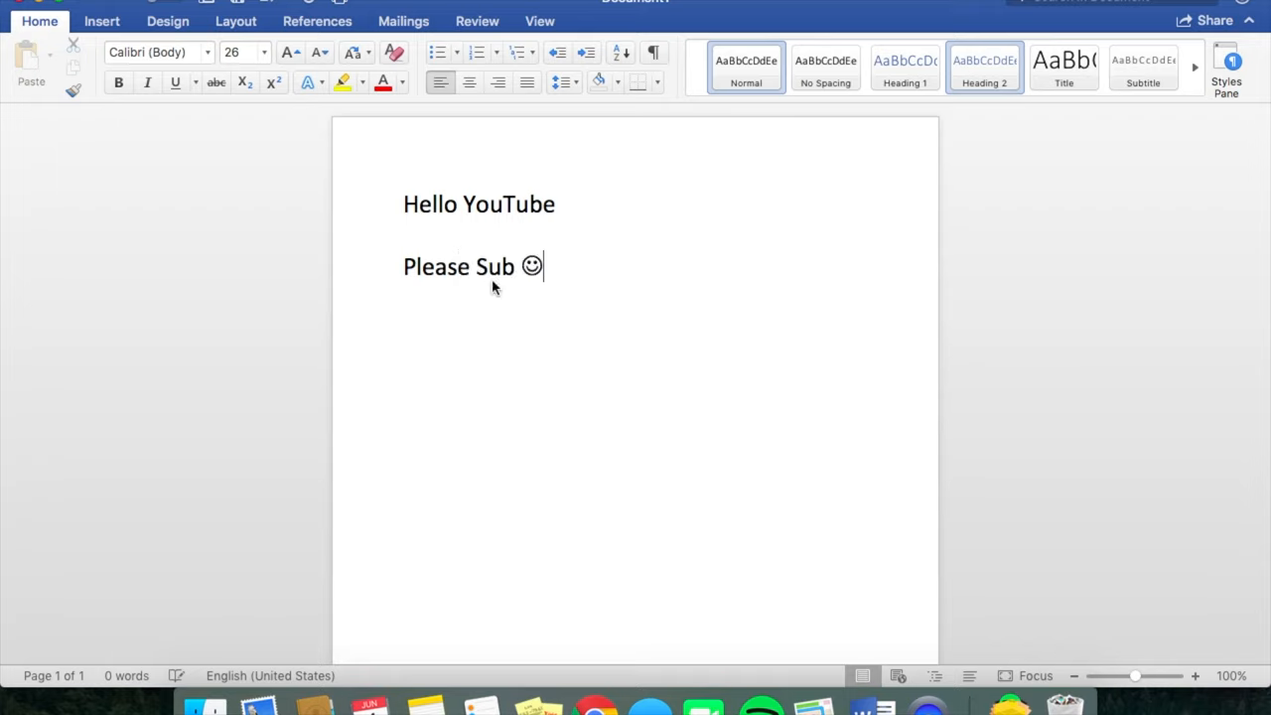
mouse_move(606, 283)
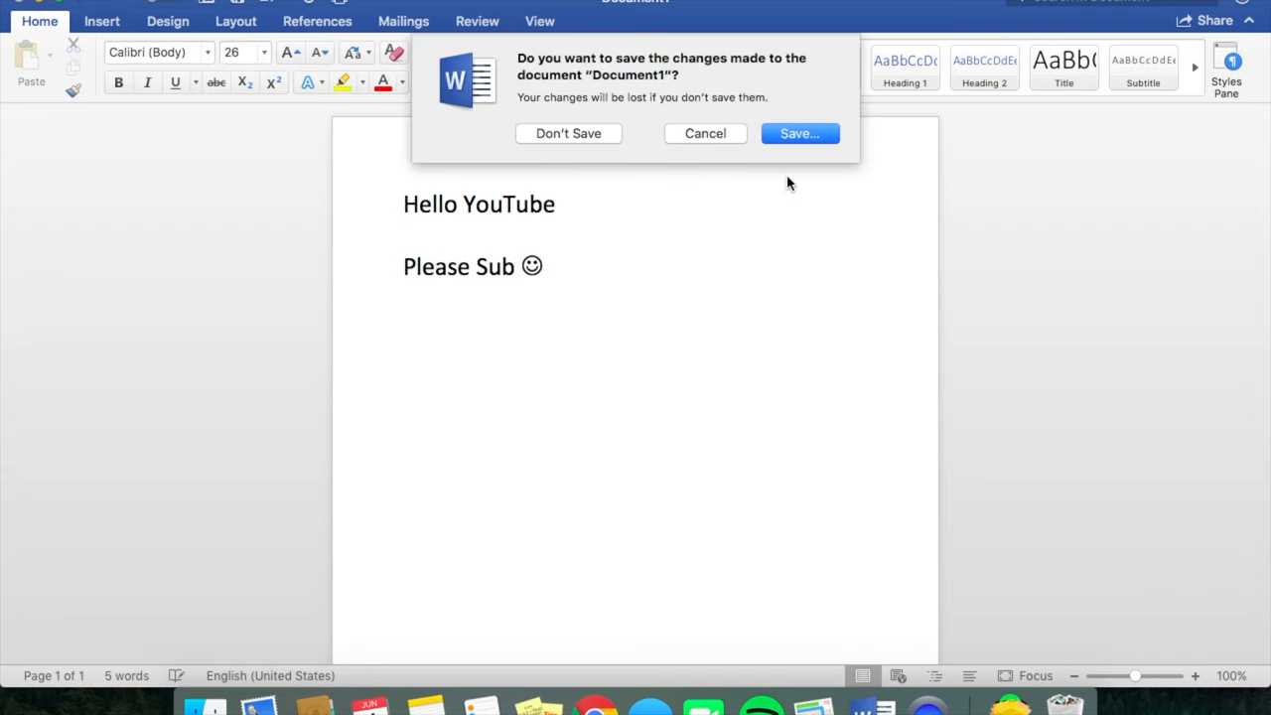
Close Word through the save prompt and open youtube.com/watch?v=Wv3bW70KF-8 in Chrome.
click(568, 133)
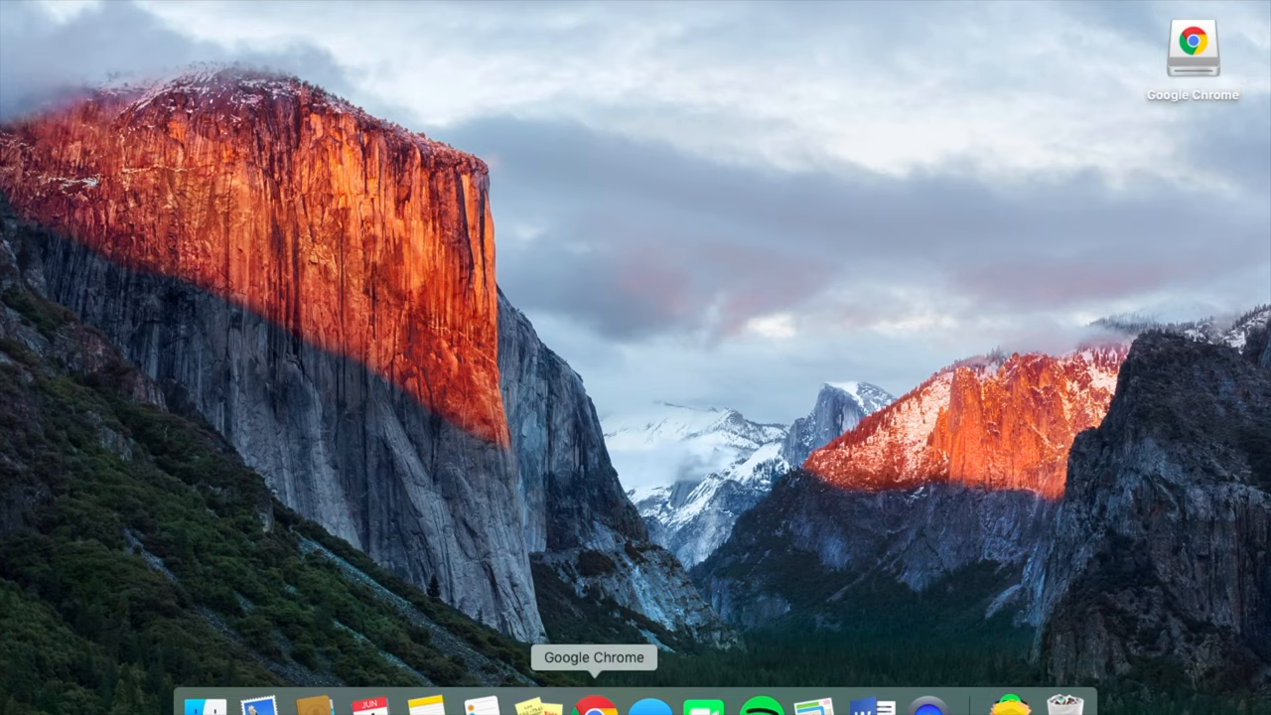
click(594, 705)
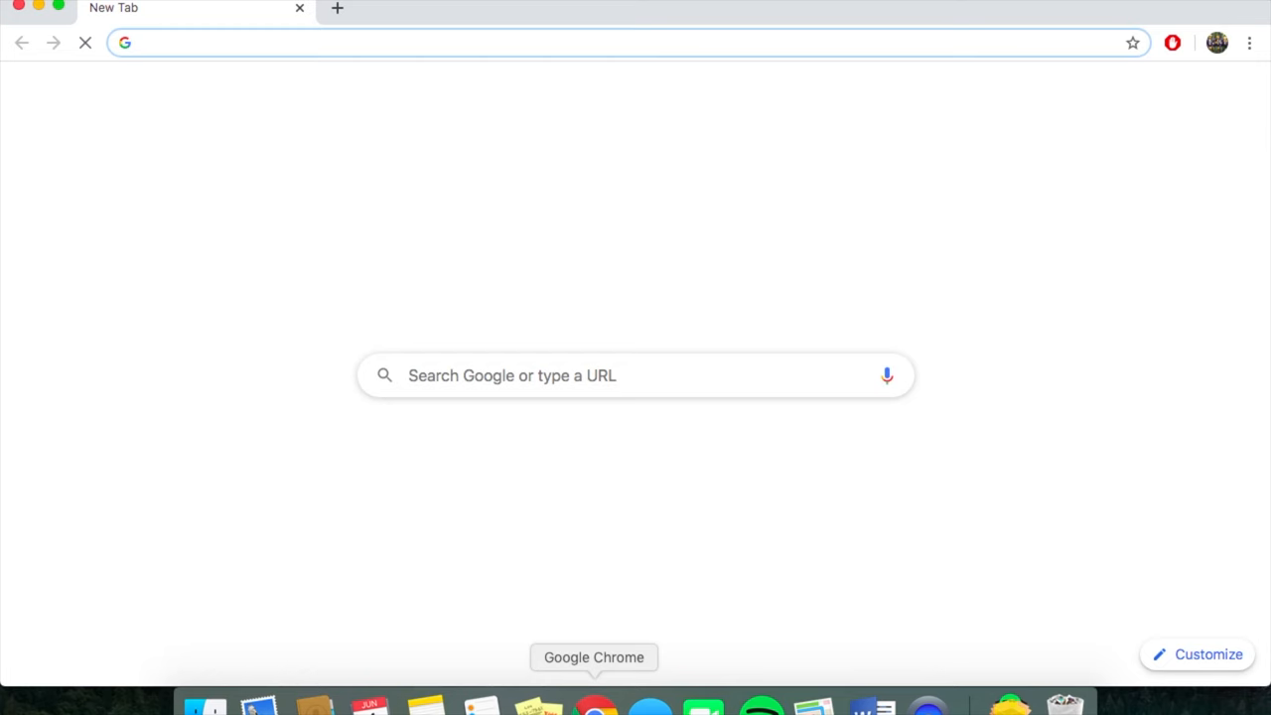
text(youtube.com/watch?v=Wv3bW70KF-8)
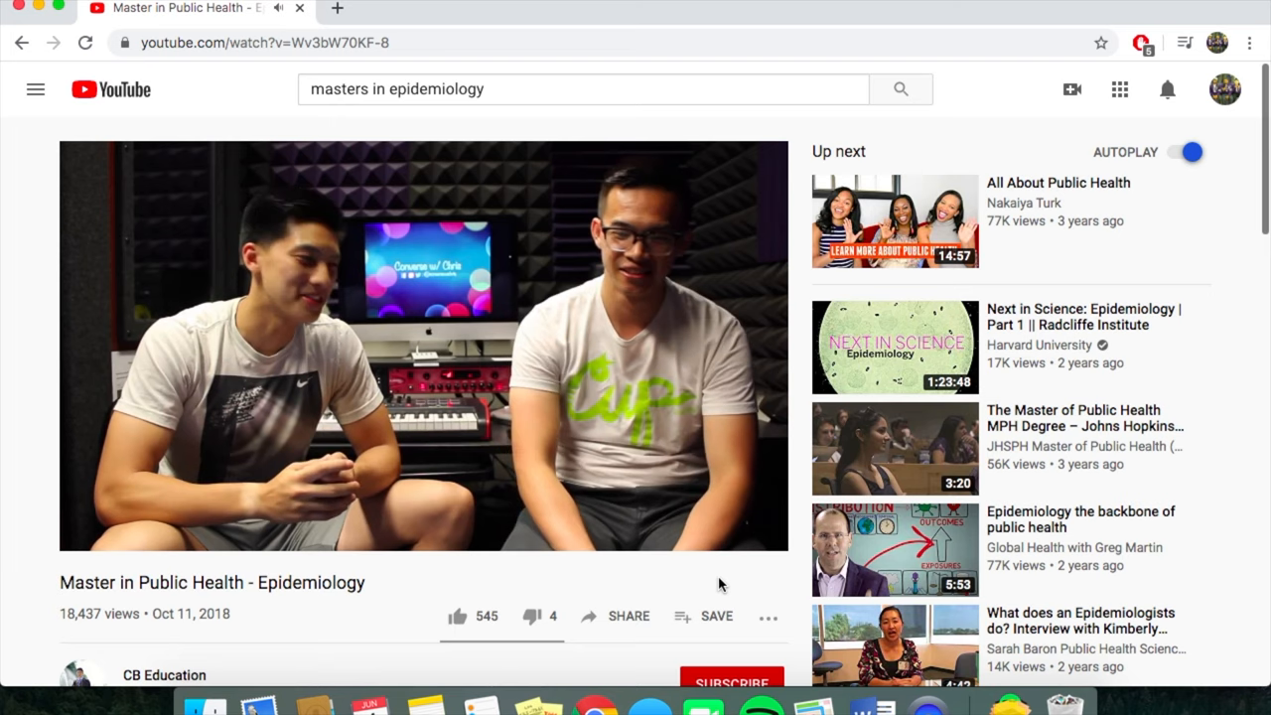